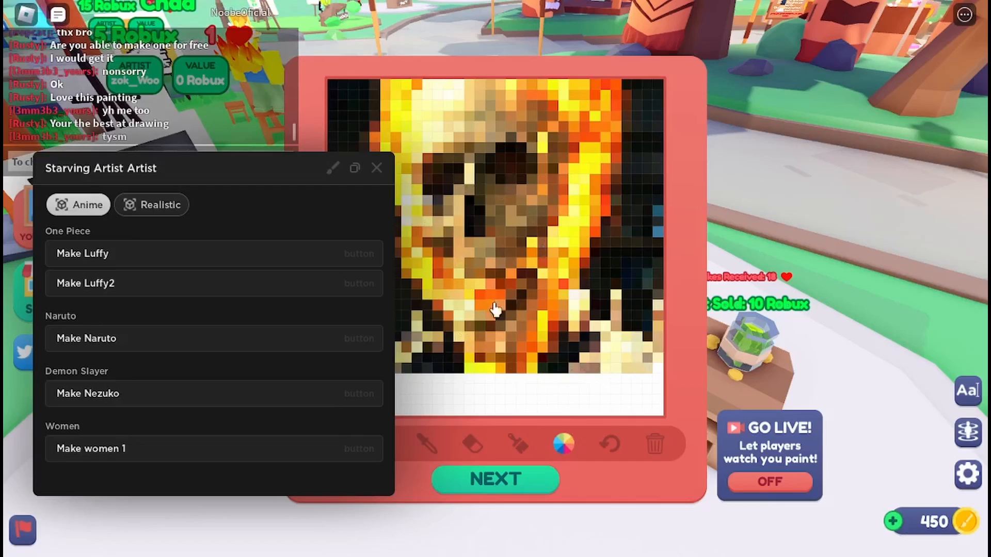
pyautogui.moveTo(196, 194)
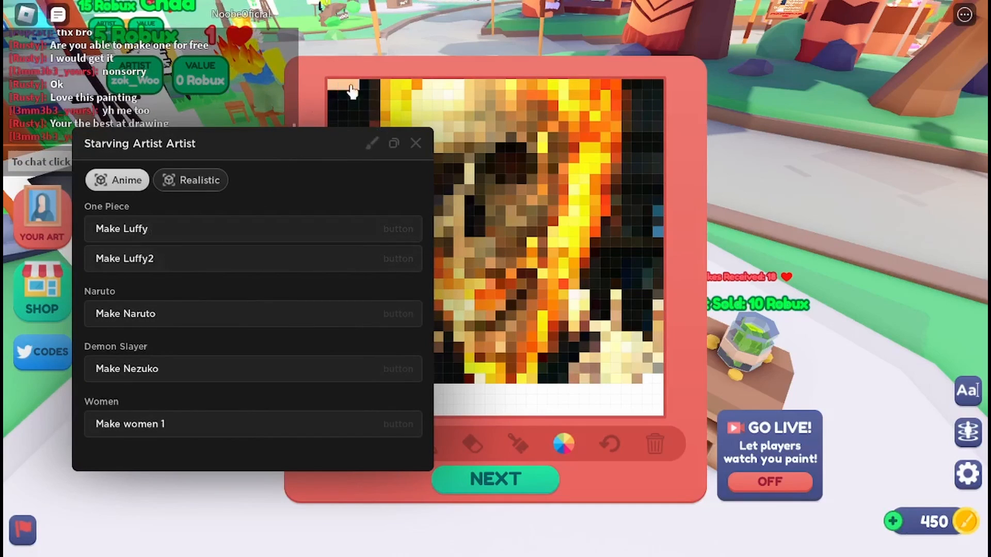
pyautogui.moveTo(122, 250)
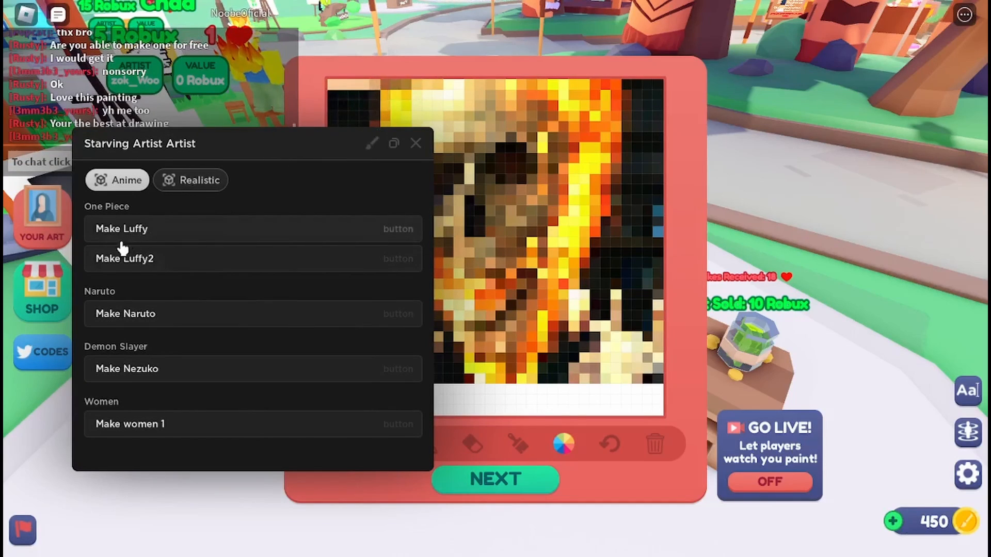
pyautogui.moveTo(395, 189)
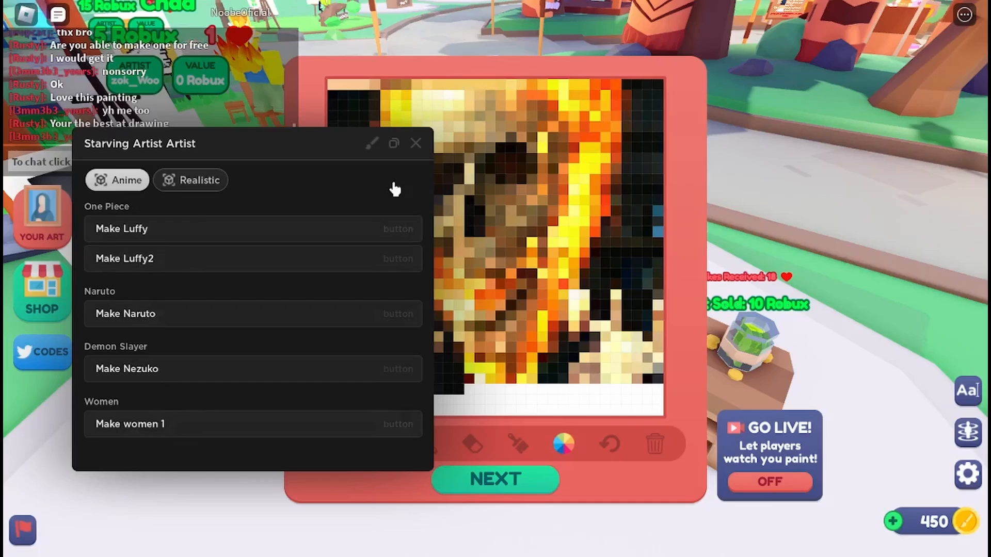
# - Open the Realistic tab to list the Make Chad and Make GhostRider buttons
pyautogui.click(190, 180)
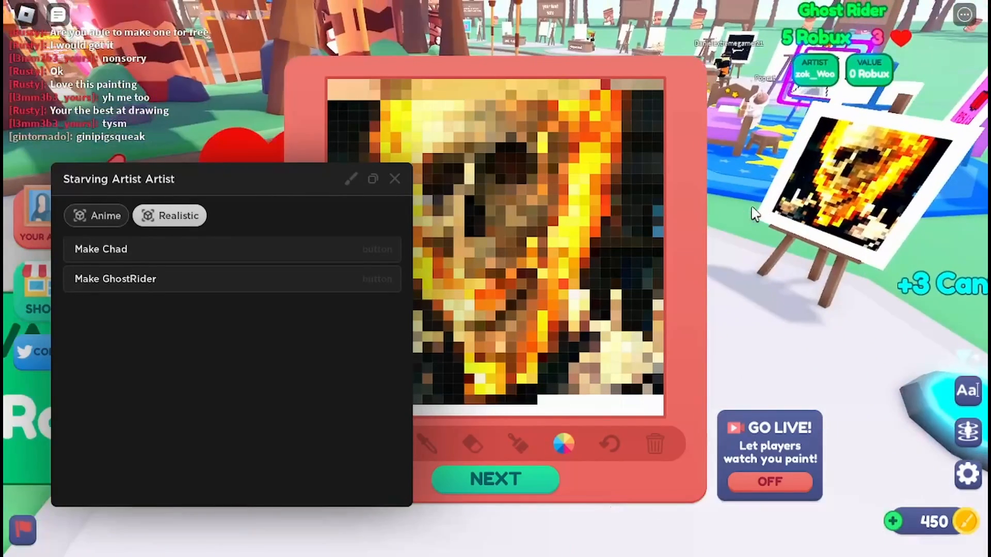
pyautogui.moveTo(879, 145)
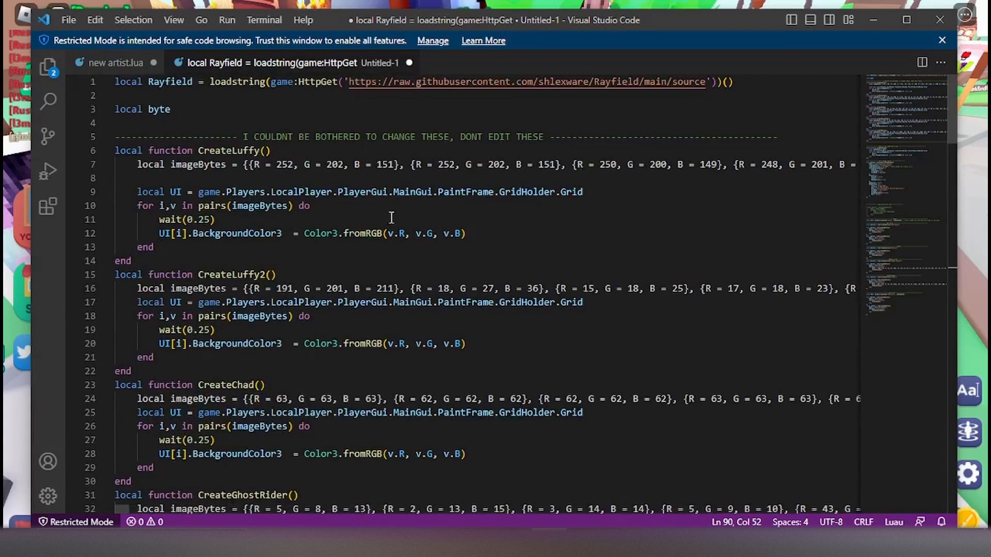
pyautogui.moveTo(188, 93)
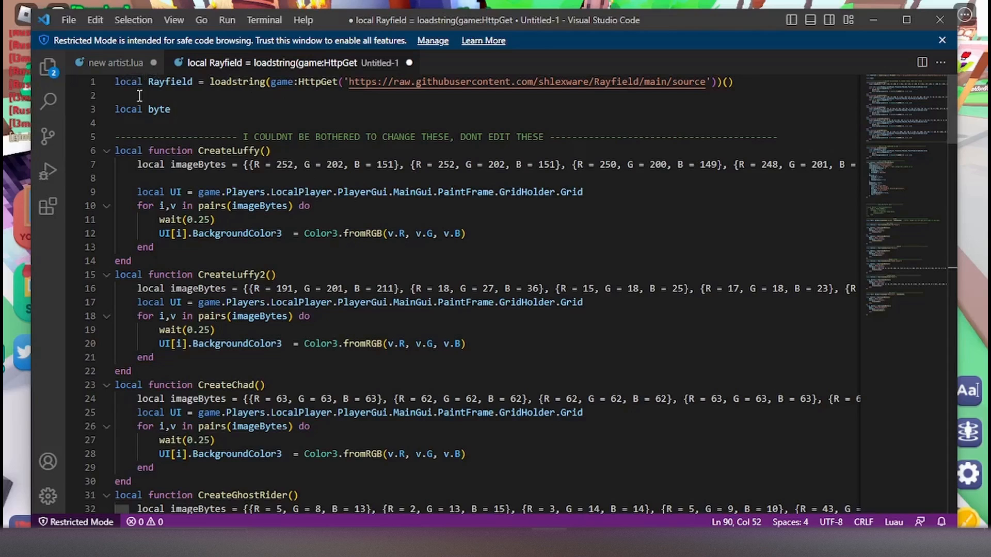
# - Scroll through the script's Create functions from CreateLuffy down to CreateNaruto
pyautogui.scroll(-3)
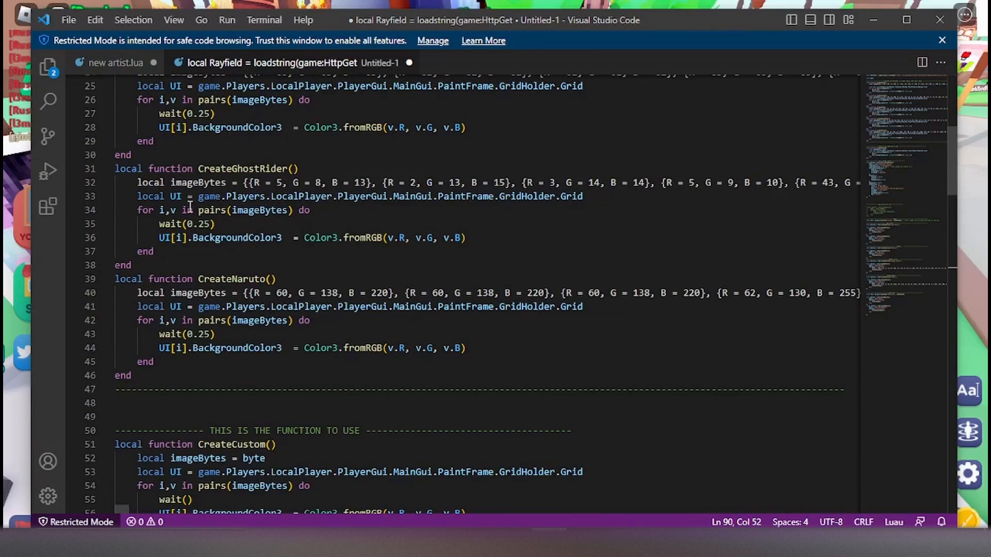
pyautogui.moveTo(146, 210); pyautogui.dragTo(152, 389)
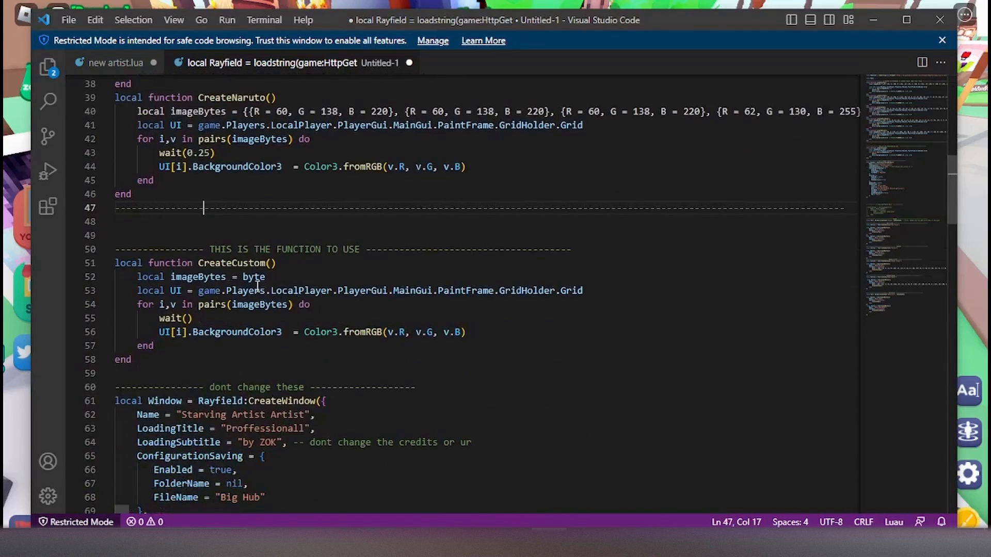
pyautogui.moveTo(196, 289)
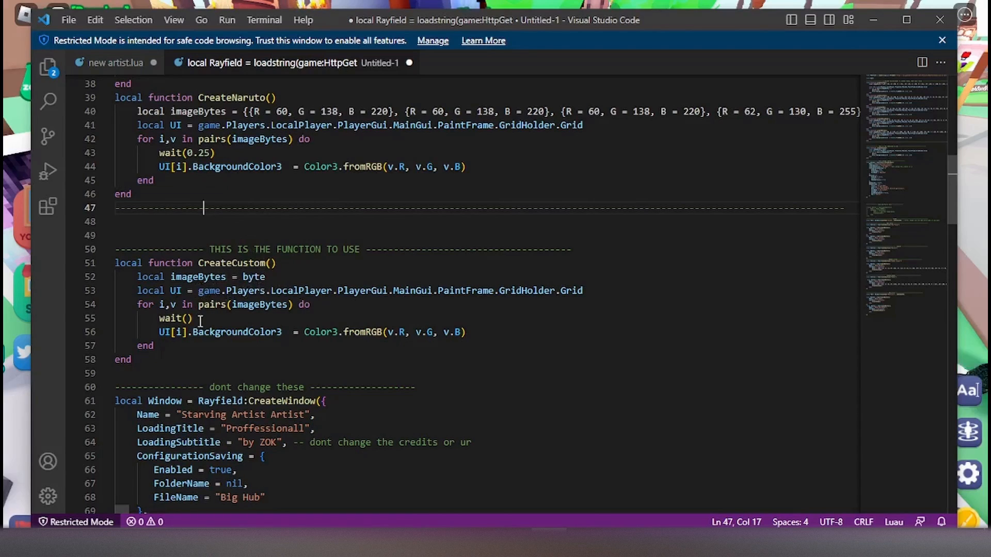
pyautogui.write('0')
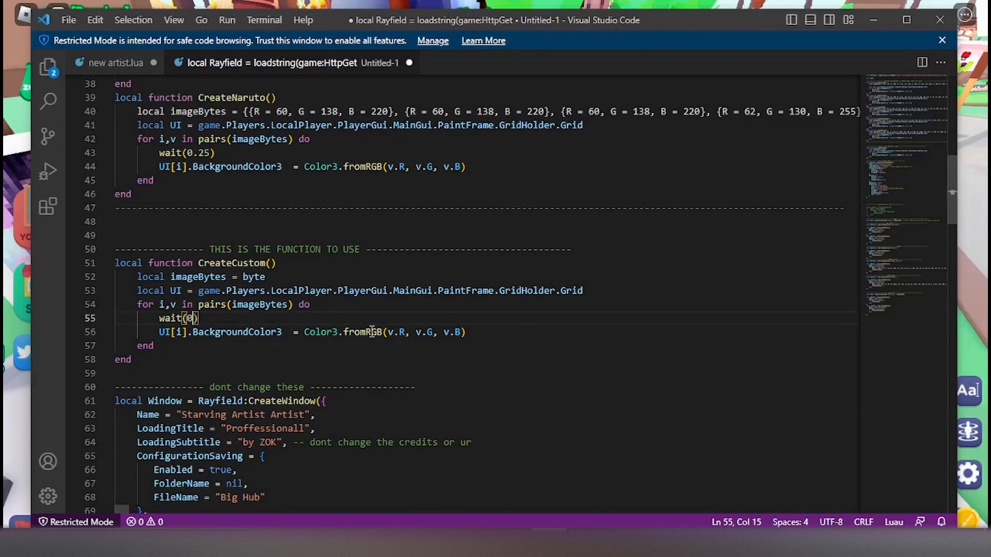
pyautogui.write('.25')
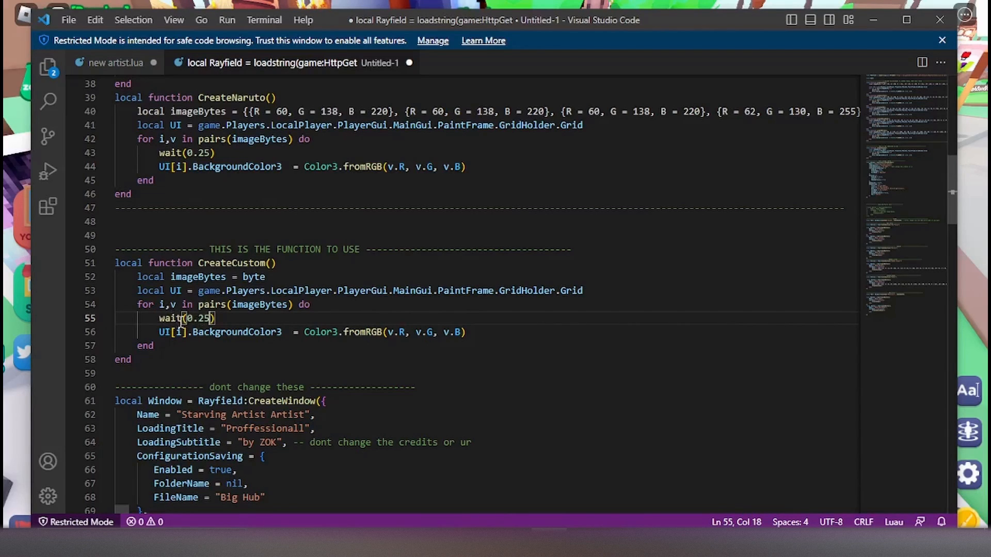
pyautogui.moveTo(192, 318)
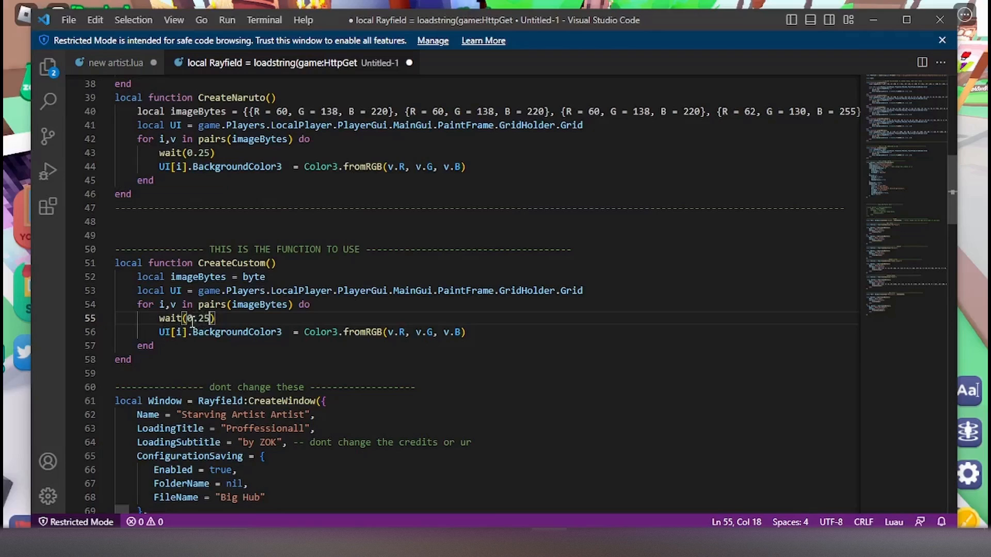
pyautogui.moveTo(713, 54)
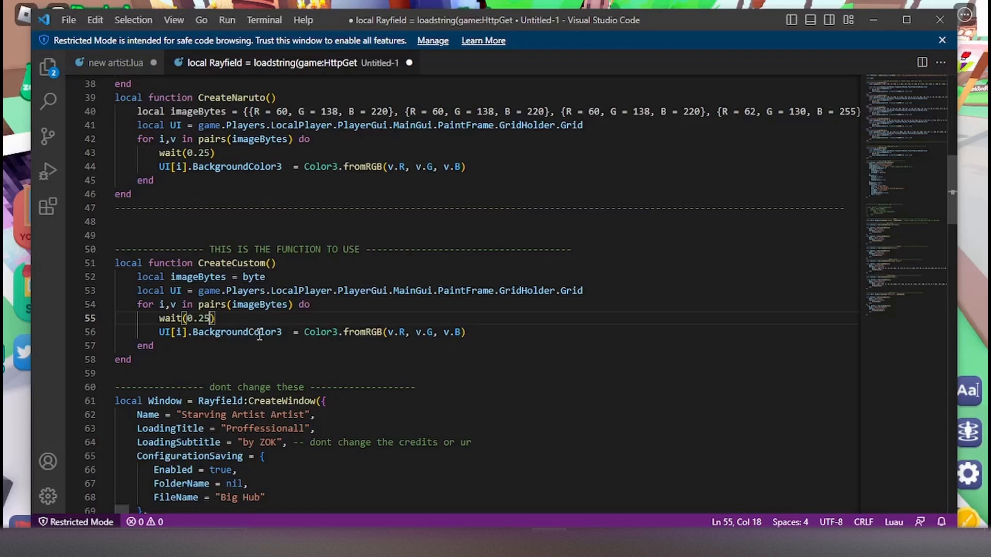
pyautogui.moveTo(144, 360)
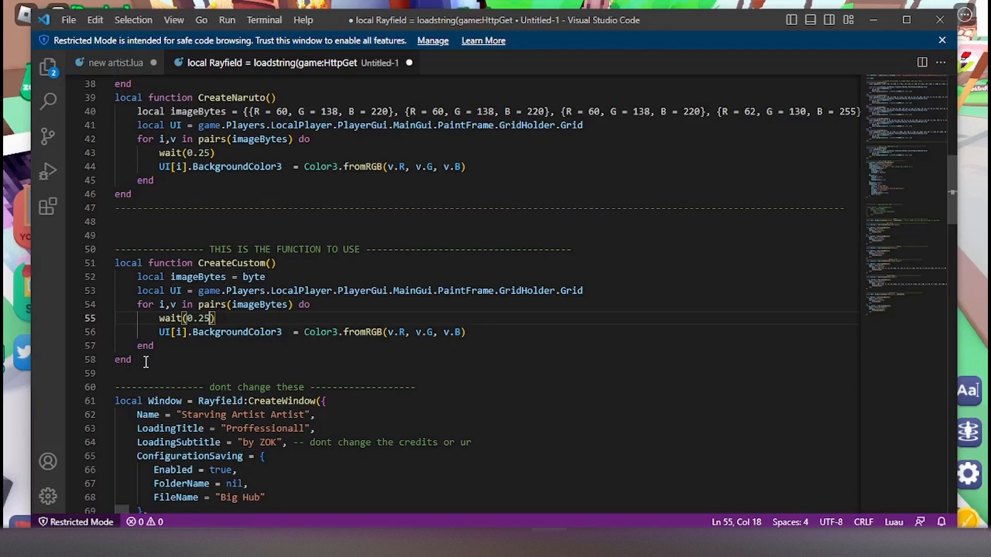
pyautogui.moveTo(240, 326)
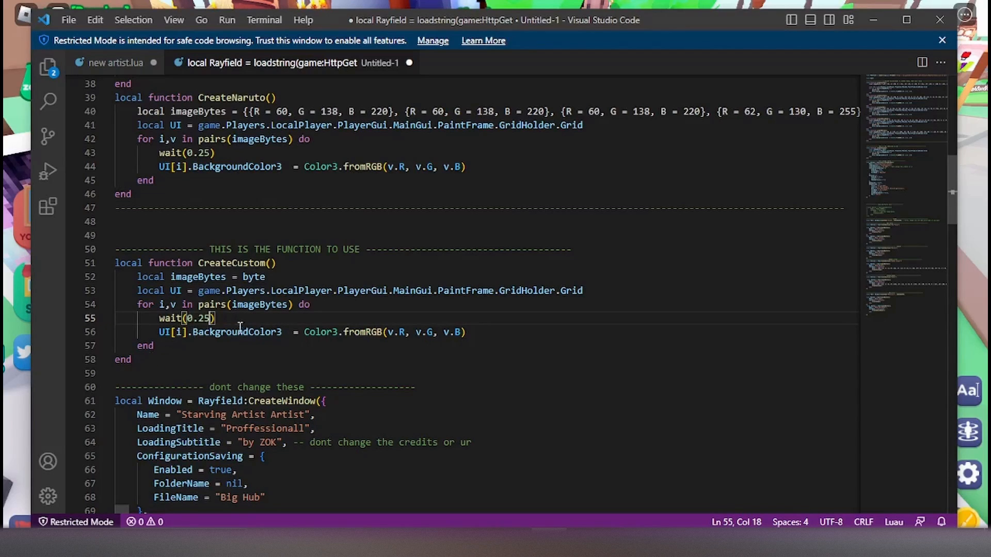
pyautogui.moveTo(225, 350)
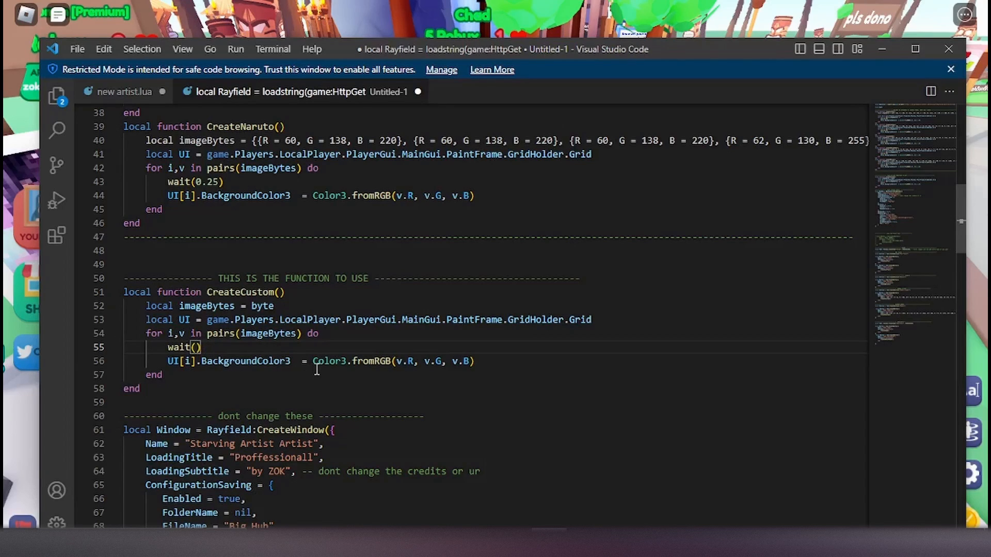
# - Scroll to the copied button block after Make GhostRider and remove the name Nezuko
pyautogui.scroll(-3)
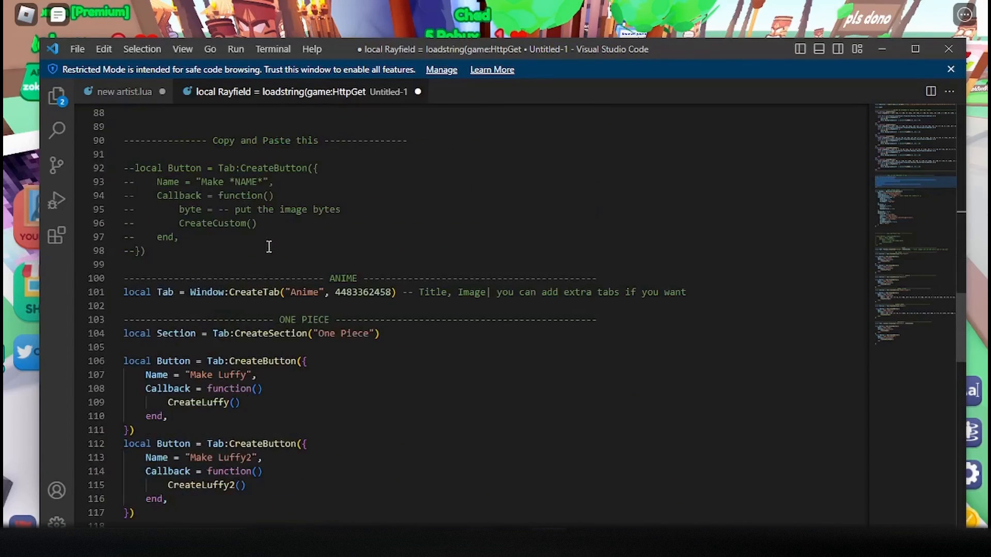
pyautogui.scroll(-3)
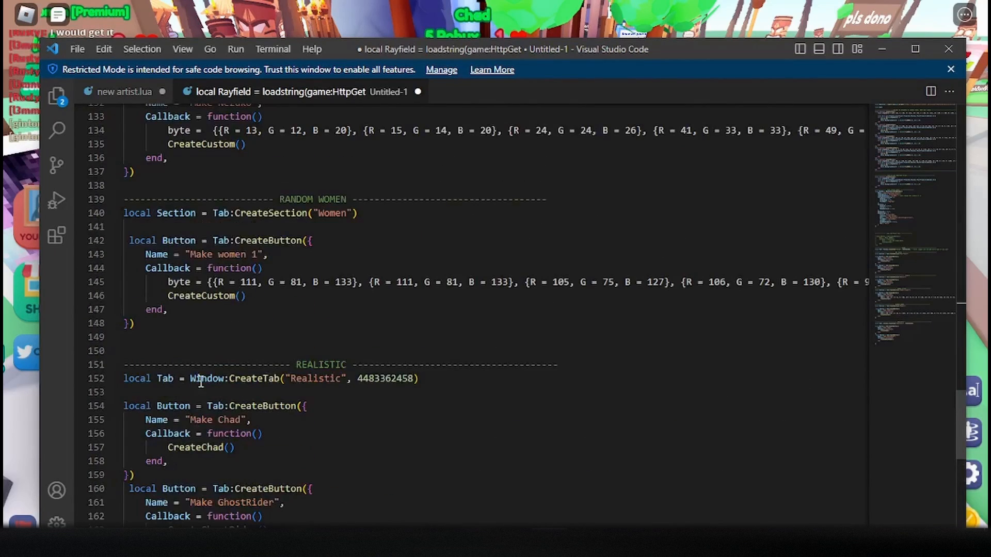
pyautogui.scroll(-3)
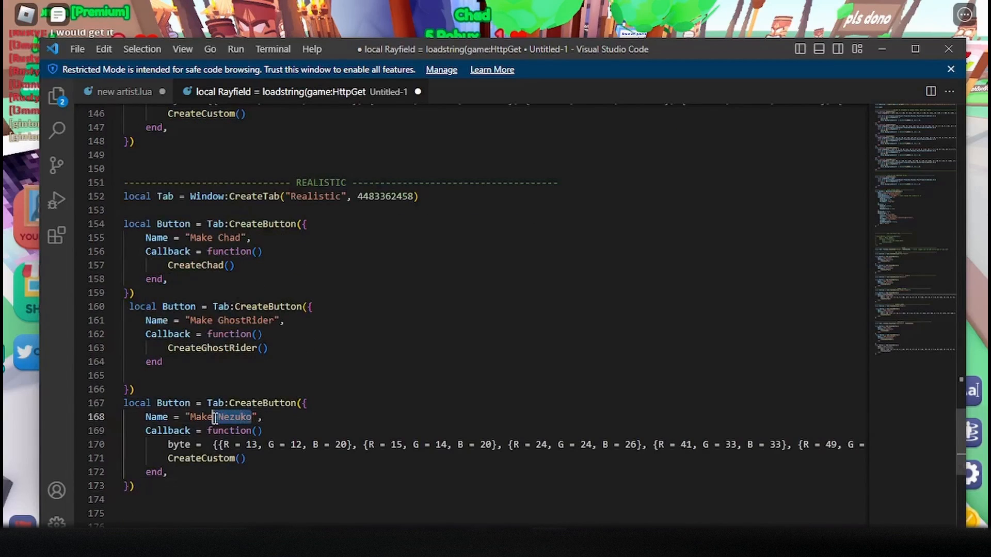
pyautogui.press('Delete')
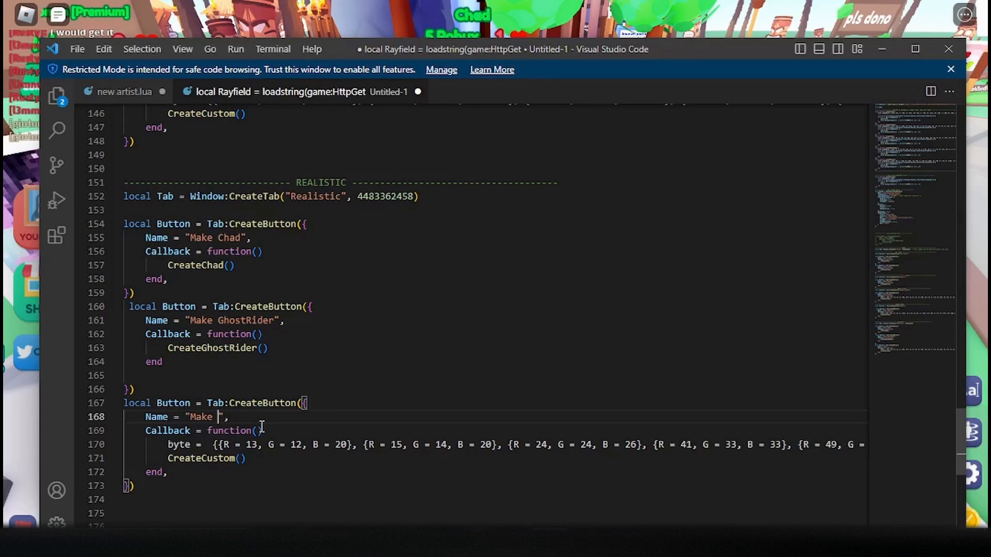
# - Rename the button to 'Make naruto' and add an empty 'byte =' line before CreateCustom
pyautogui.write('naruto')
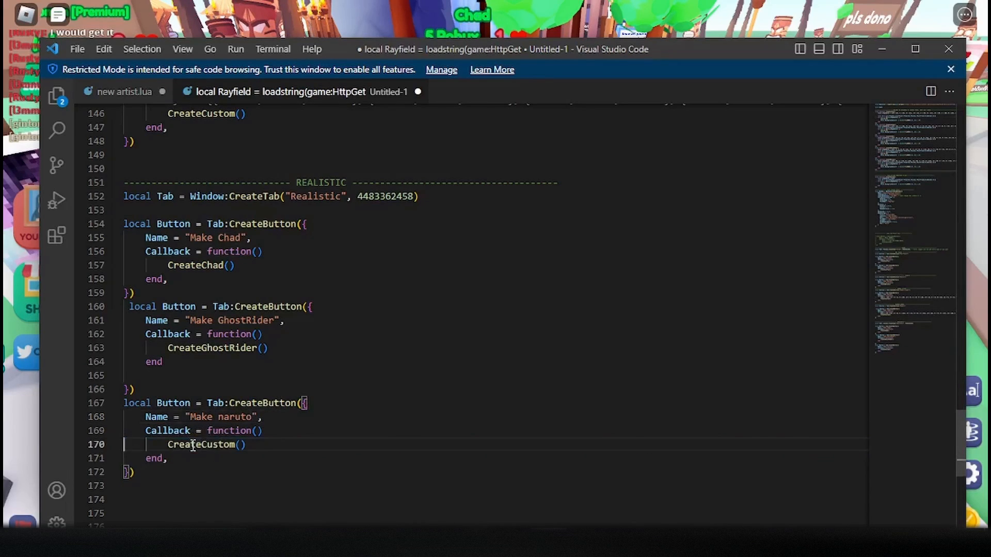
pyautogui.press('Enter')
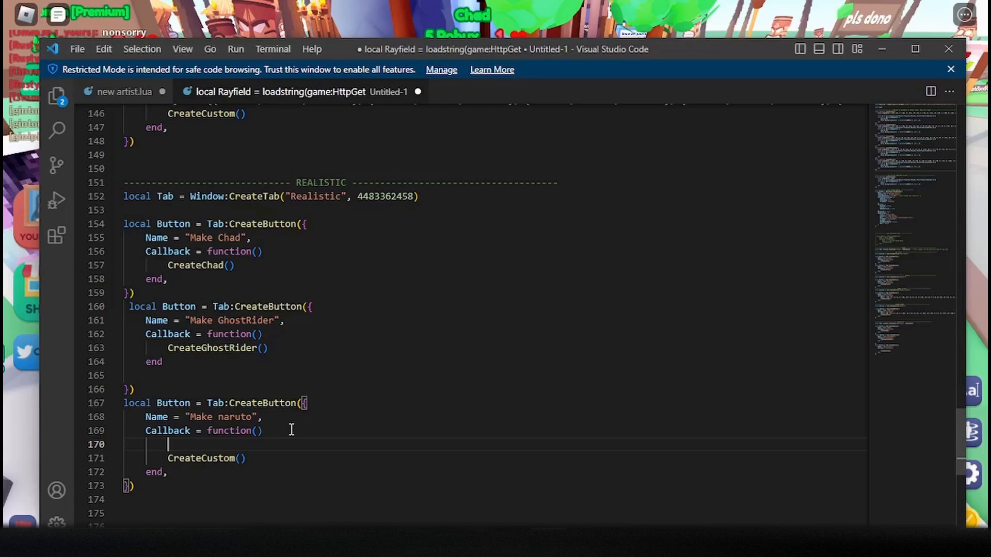
pyautogui.write('byte =')
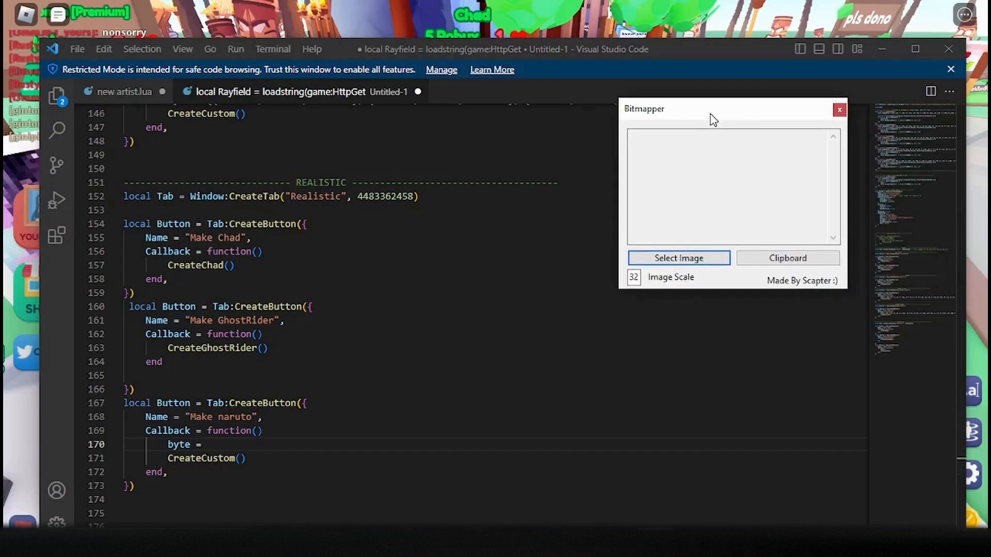
# - Generate the picture's pixel bytes in Bitmapper and copy them to the clipboard
pyautogui.moveTo(708, 109); pyautogui.dragTo(768, 116)
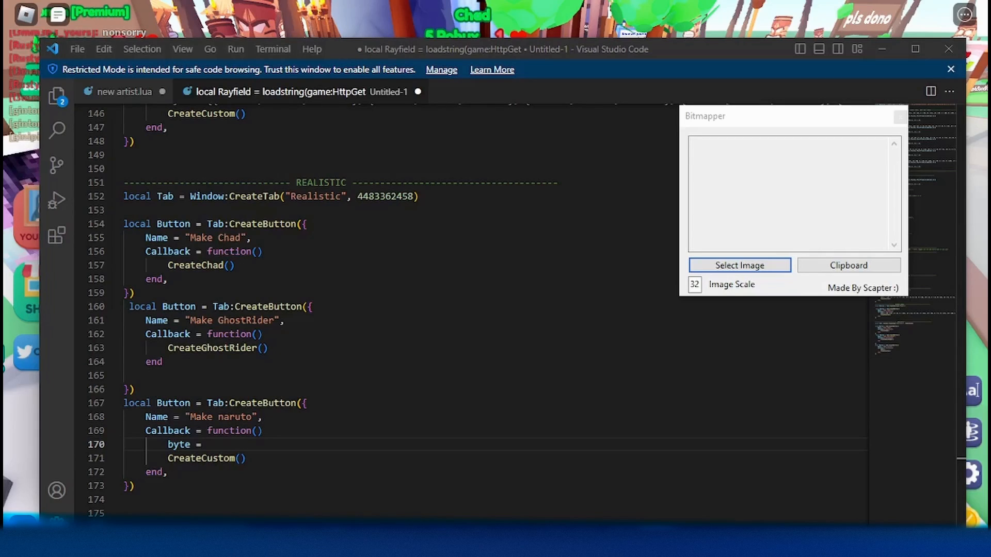
pyautogui.click(739, 265)
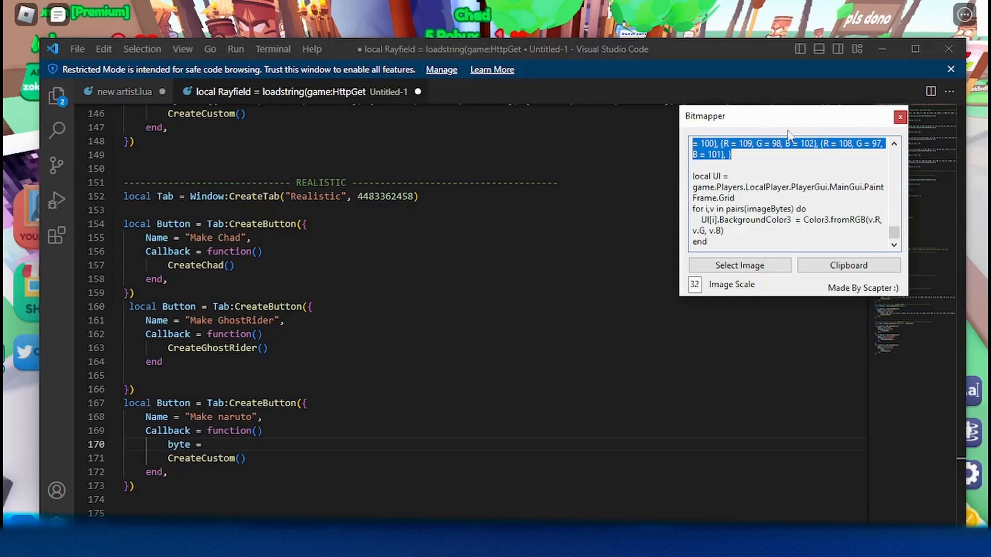
pyautogui.click(900, 117)
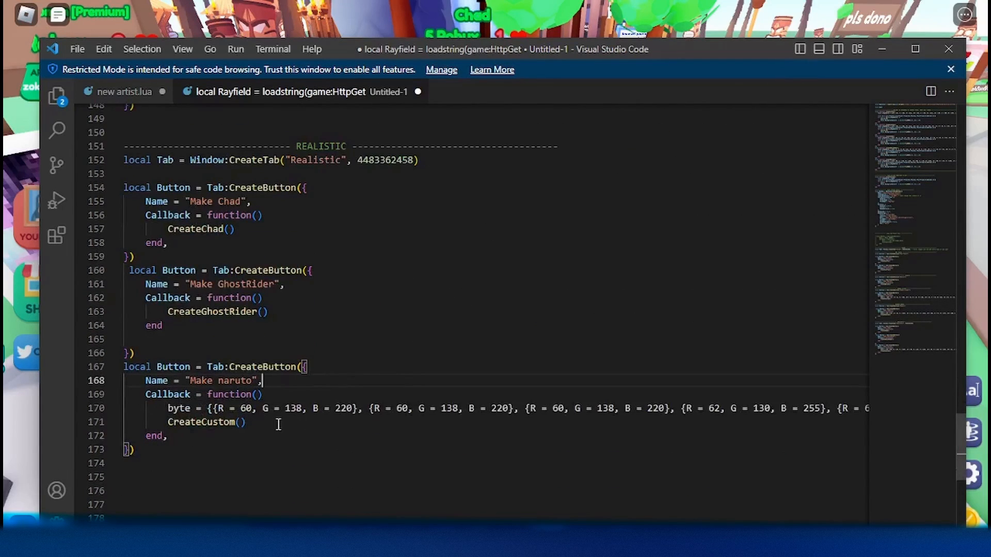
# - Execute the edited script in Roblox so the Proffessionall by ZOK window loads
pyautogui.press('ctrl+a')
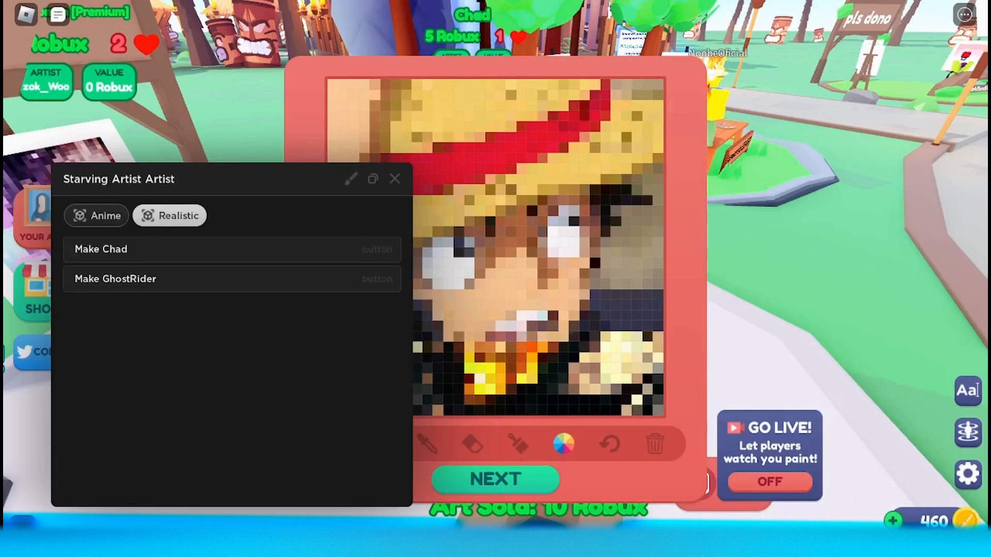
pyautogui.click(394, 180)
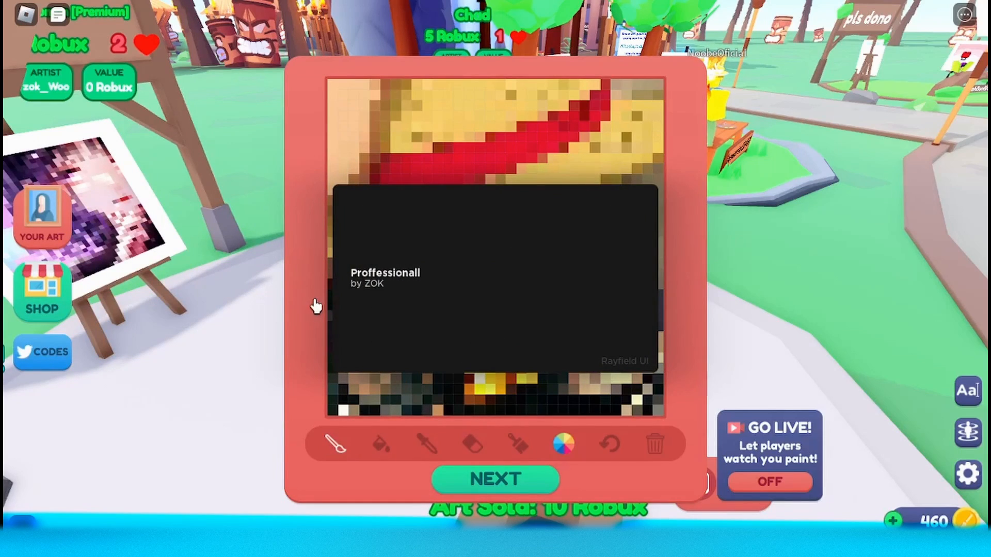